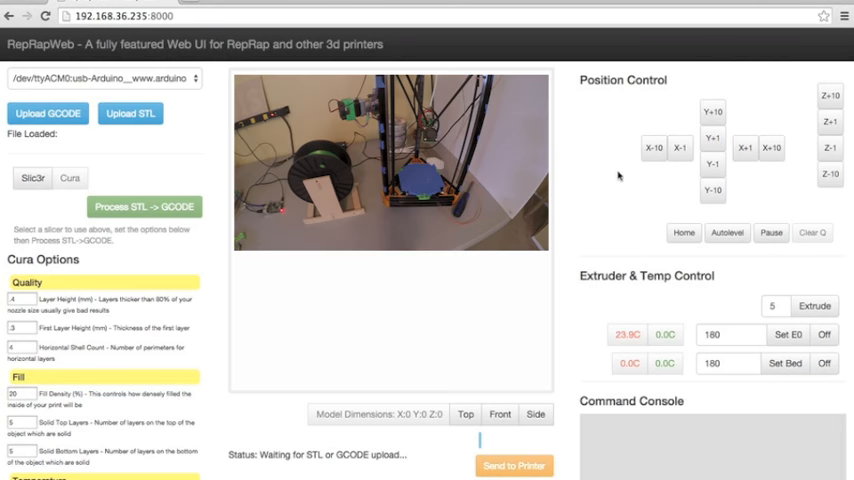
- Run Home and Autolevel, then send a 200 °C E0 hotend temperature
{"action": "left_click", "coordinate": [683, 232]}
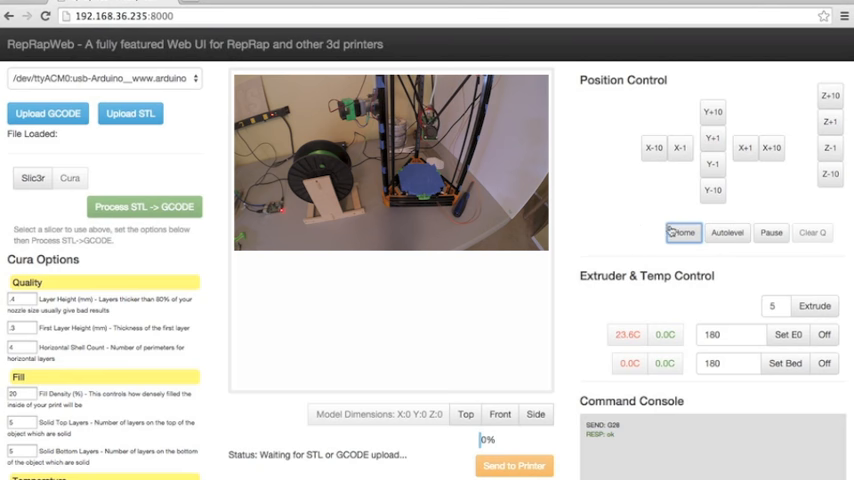
{"action": "left_click", "coordinate": [727, 232]}
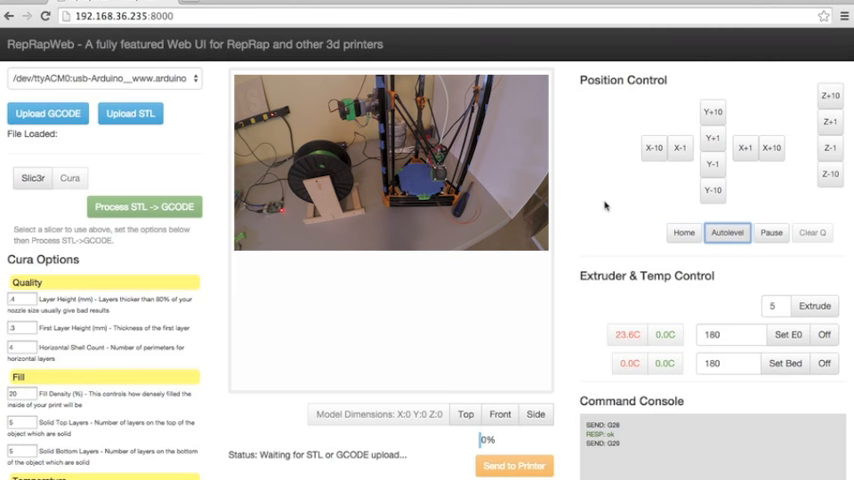
{"action": "scroll", "scroll_direction": "down", "scroll_amount": 3}
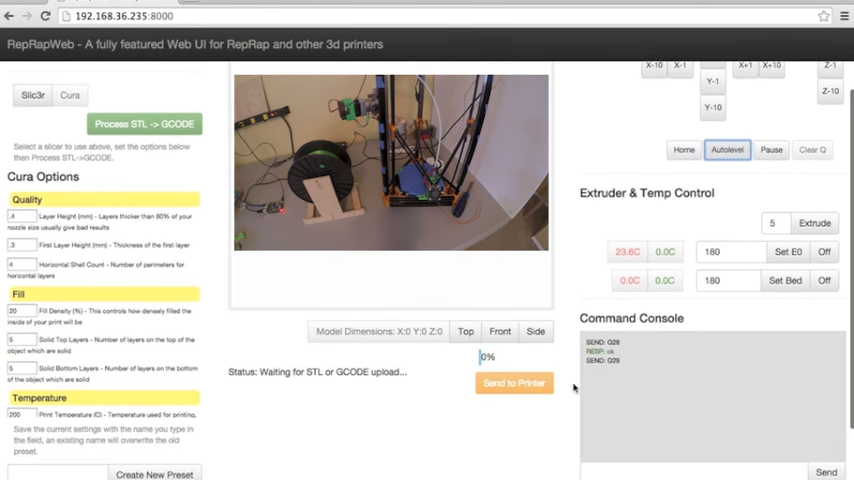
{"action": "left_click", "coordinate": [727, 147]}
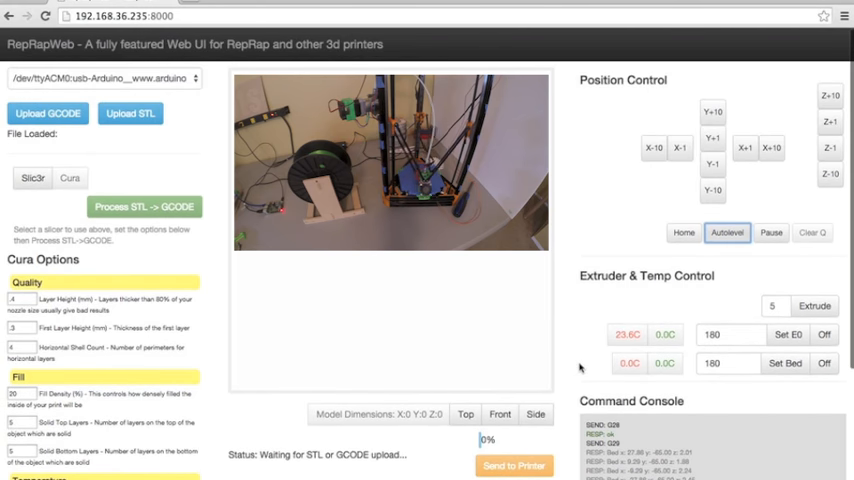
{"action": "scroll", "scroll_direction": "down", "scroll_amount": 3}
{"action": "type", "text": "200"}
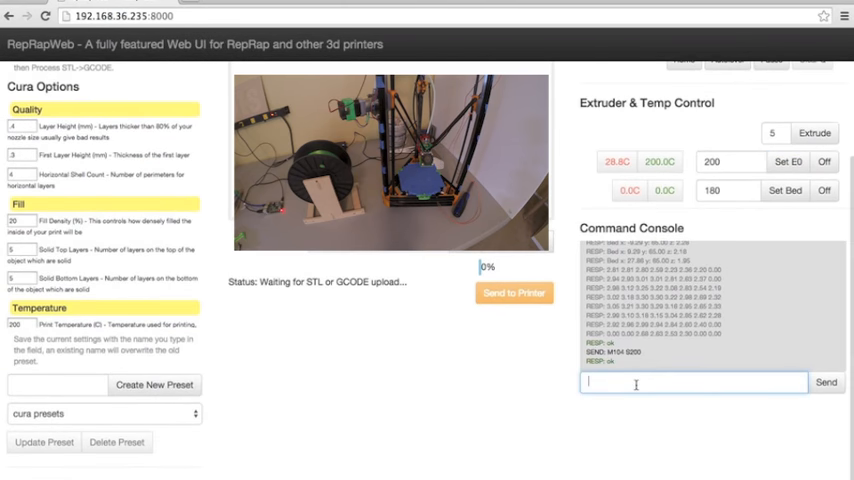
- Send G1 F1000 X0 Y0 to move the head to the bed centre
{"action": "type", "text": "G1 F"}
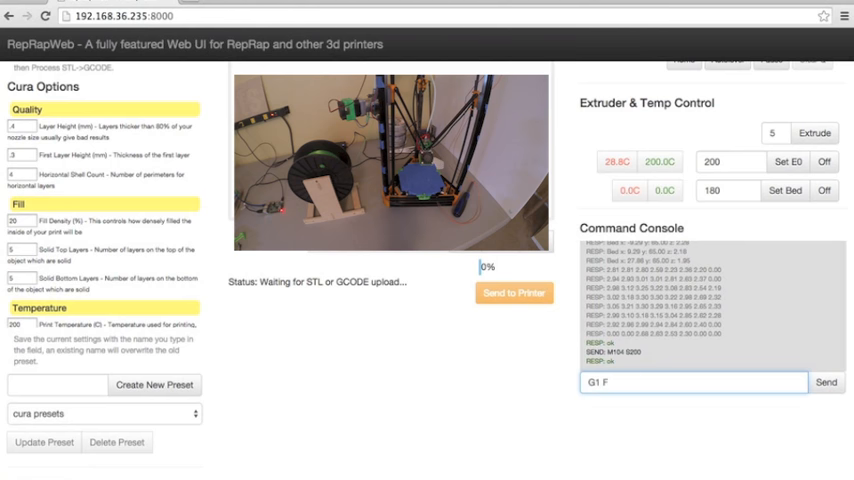
{"action": "type", "text": "1000"}
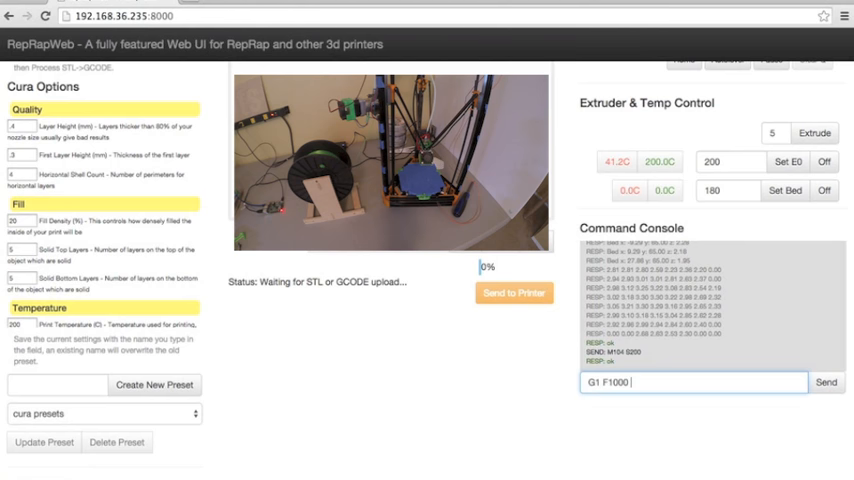
{"action": "type", "text": "X"}
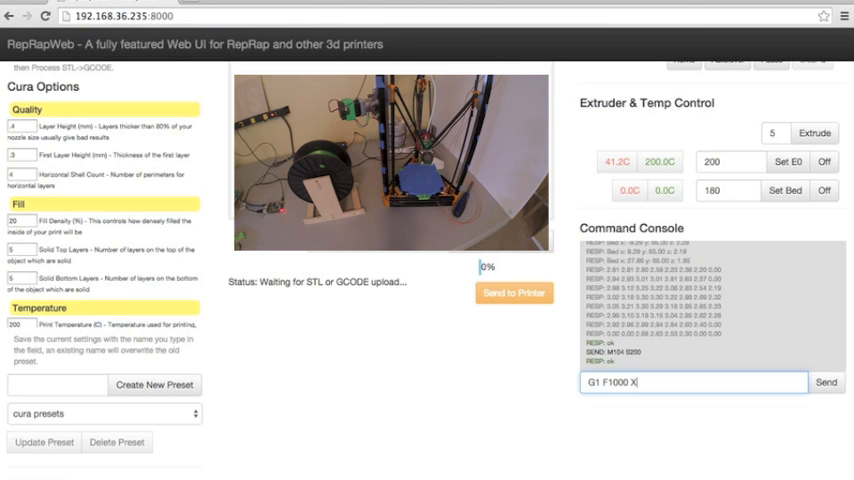
{"action": "type", "text": "0 Y0"}
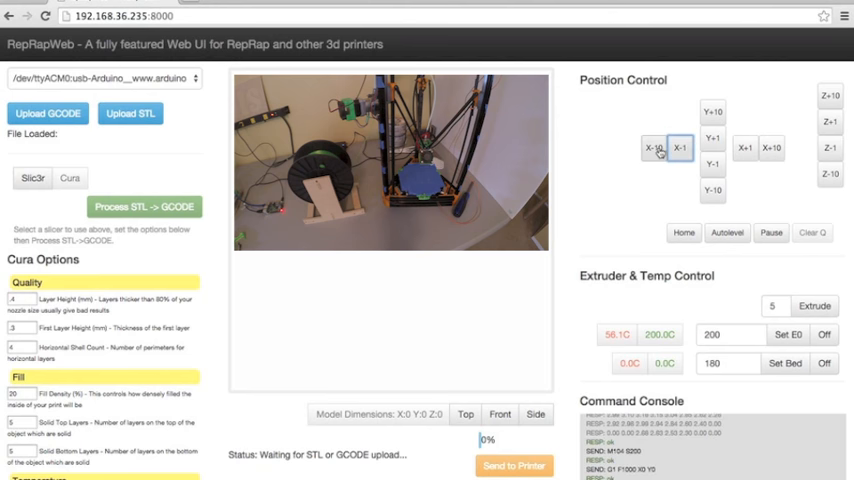
- Jog the print head X-10, X+10 and Y+10
{"action": "left_click", "coordinate": [653, 148]}
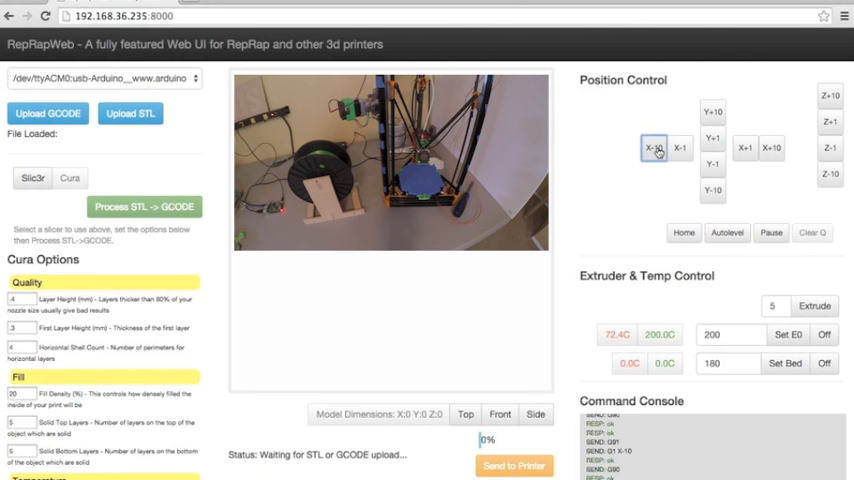
{"action": "left_click", "coordinate": [653, 148]}
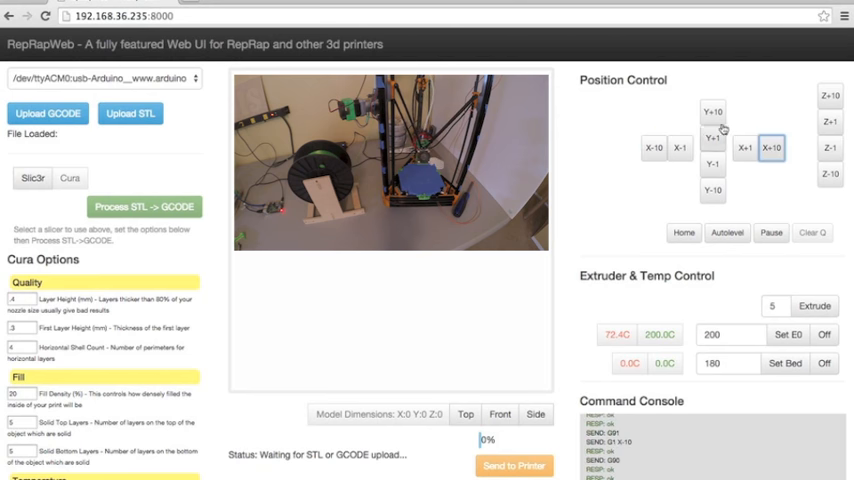
{"action": "left_click", "coordinate": [712, 112]}
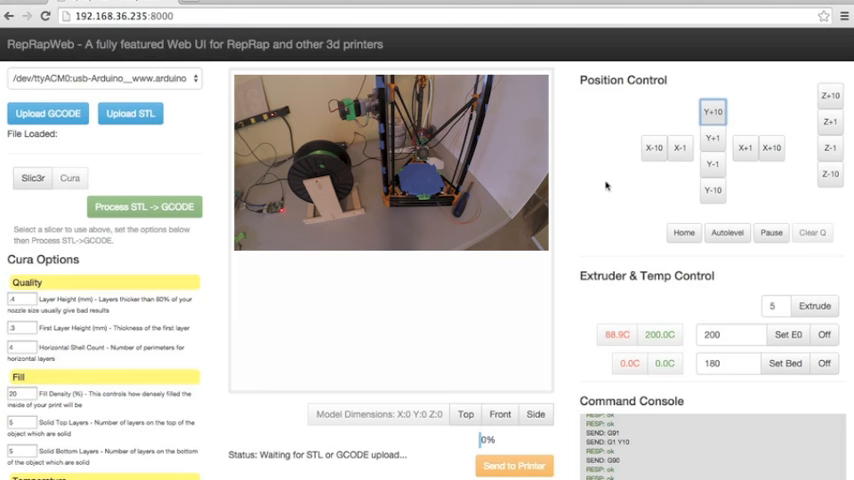
{"action": "scroll", "scroll_direction": "down", "scroll_amount": 3}
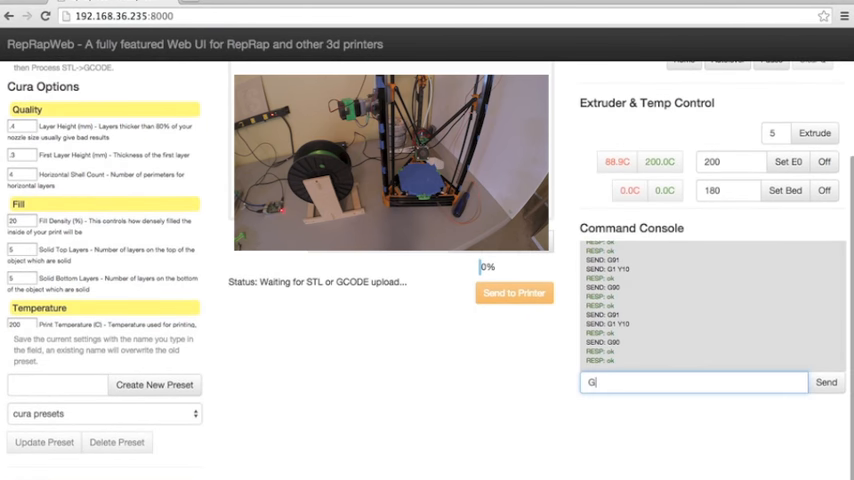
{"action": "type", "text": "1 X0"}
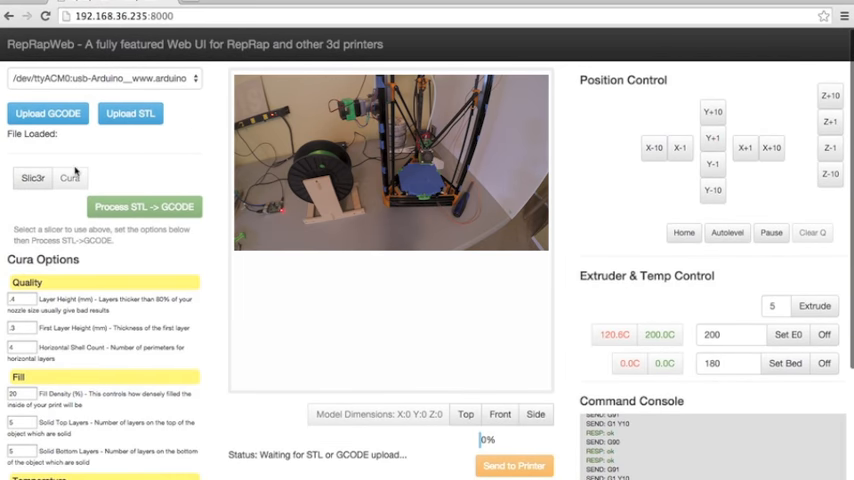
- Pick Cura as slicer, rotate the effector preview, then view it from Front and Top
{"action": "left_click", "coordinate": [130, 113]}
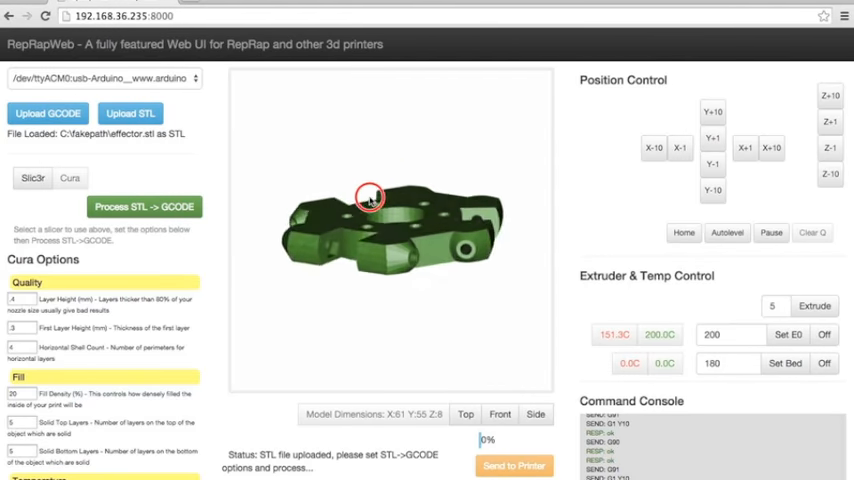
{"action": "left_click_drag", "start_coordinate": [368, 196], "coordinate": [442, 216]}
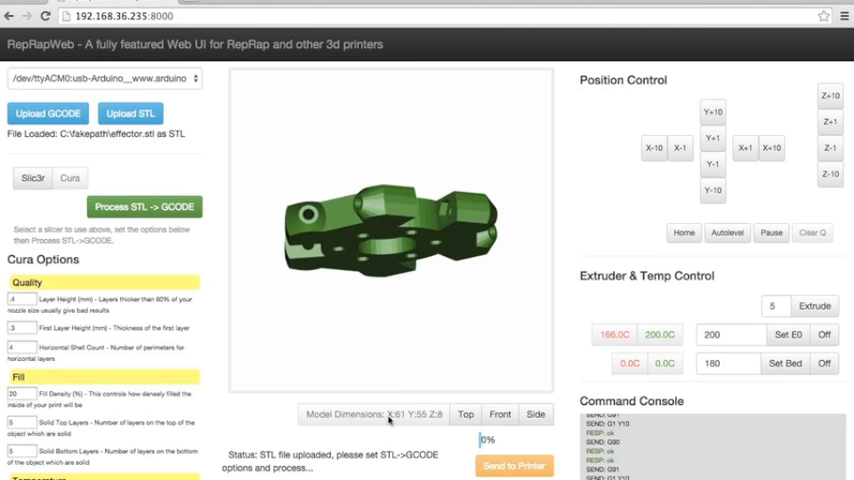
{"action": "left_click", "coordinate": [499, 414]}
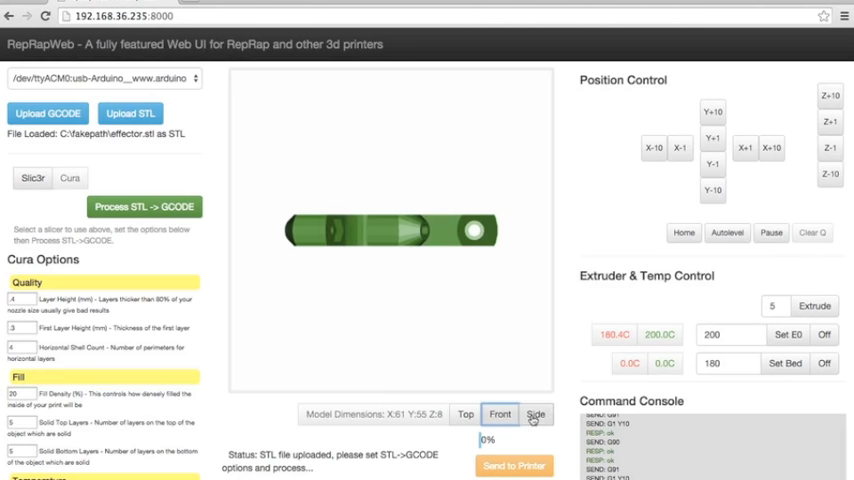
{"action": "left_click", "coordinate": [465, 414]}
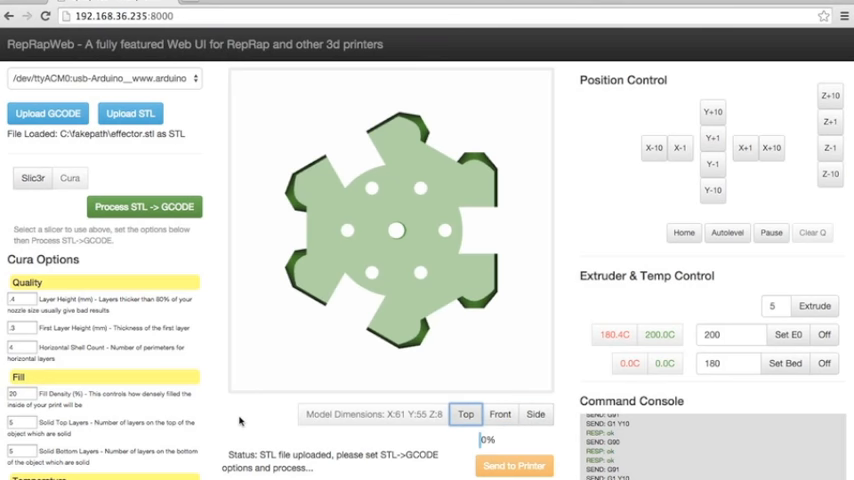
{"action": "scroll", "scroll_direction": "down", "scroll_amount": 3}
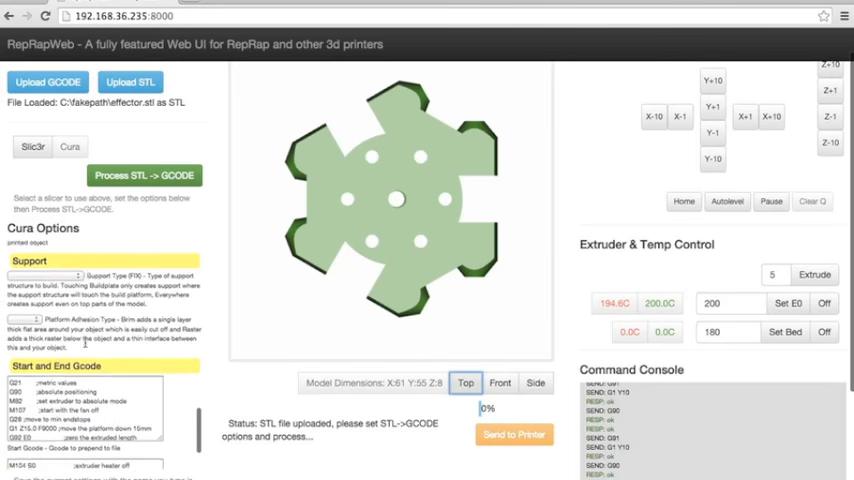
- Load the saved Kossel Cura preset: 0.2 mm layers, 80% fill, 190 °C
{"action": "scroll", "scroll_direction": "down", "scroll_amount": 3}
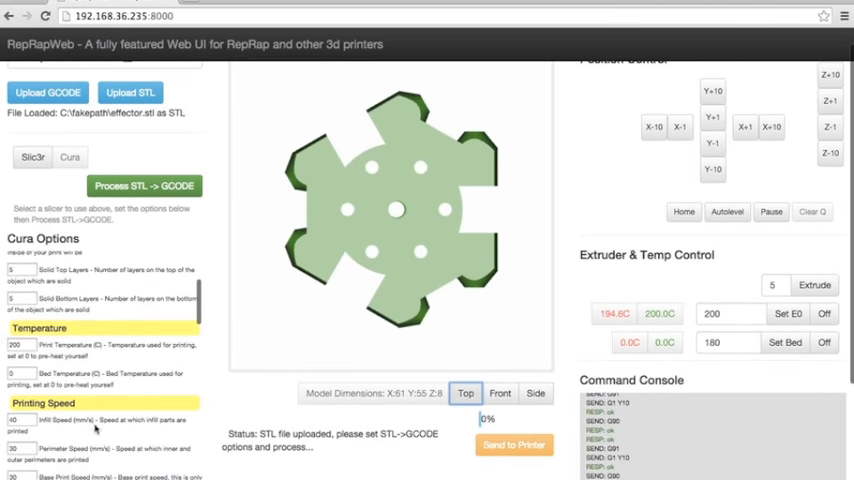
{"action": "left_click", "coordinate": [32, 157]}
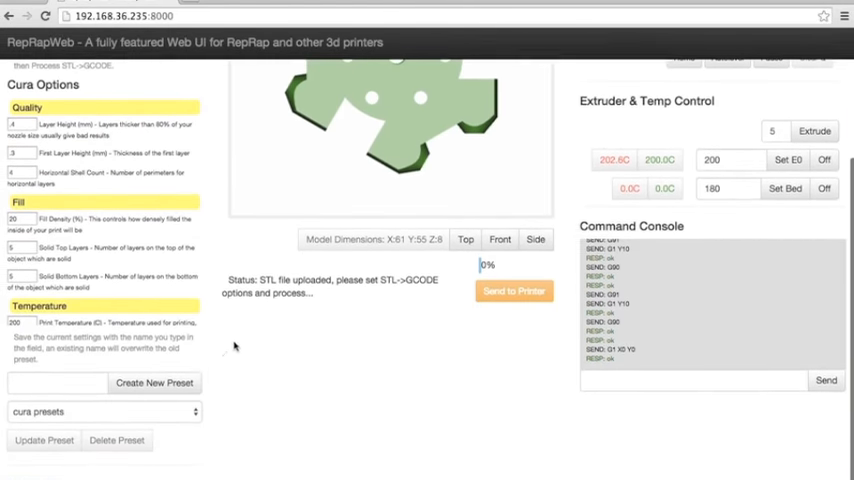
{"action": "left_click", "coordinate": [100, 411]}
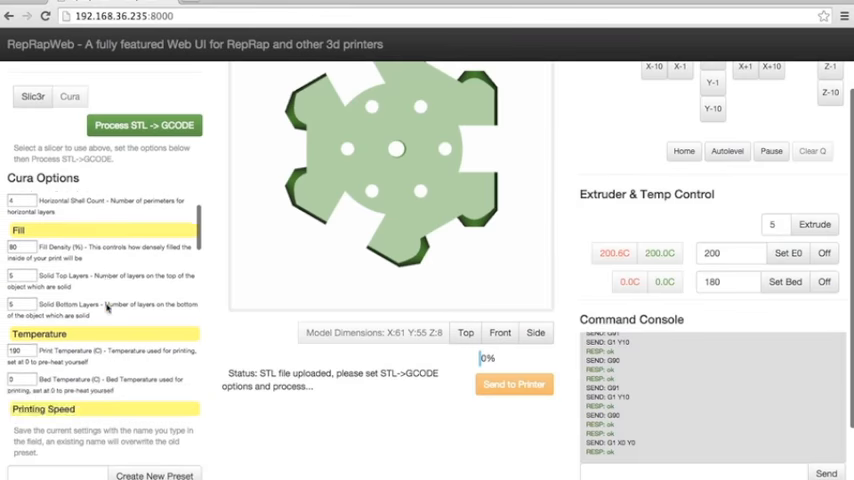
{"action": "left_click", "coordinate": [143, 125]}
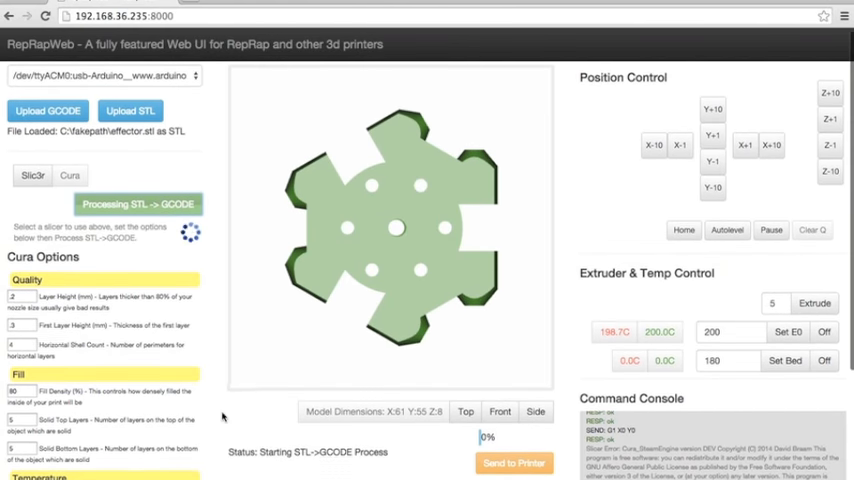
- Send the sliced effector G-code to the printer
{"action": "scroll", "scroll_direction": "down", "scroll_amount": 3}
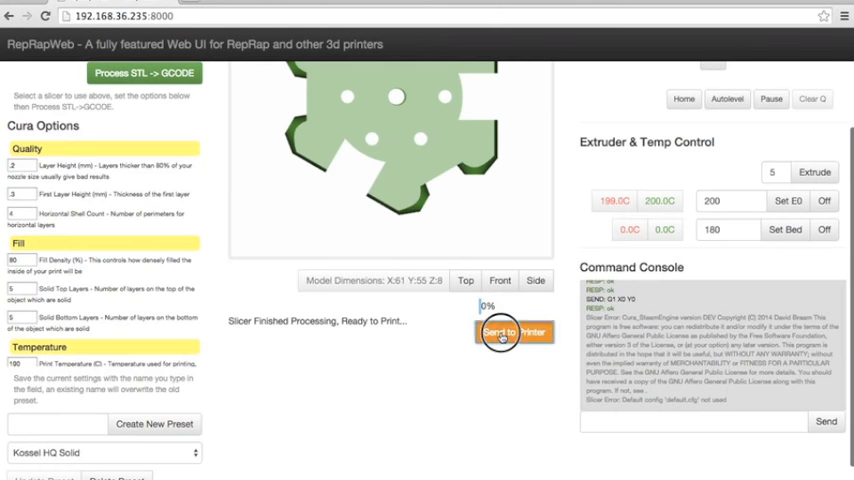
{"action": "left_click", "coordinate": [514, 331]}
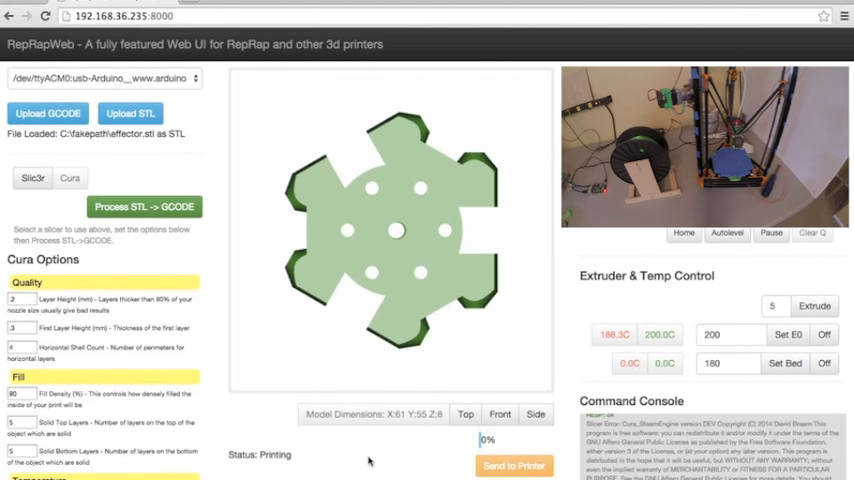
- Drag the effector preview into a tilted 3D perspective
{"action": "left_click_drag", "start_coordinate": [400, 235], "coordinate": [358, 242]}
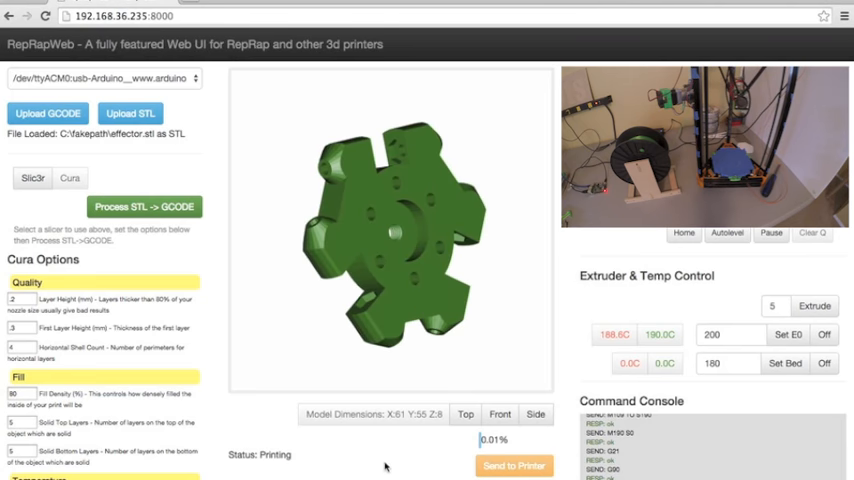
{"action": "scroll", "scroll_direction": "down", "scroll_amount": 3}
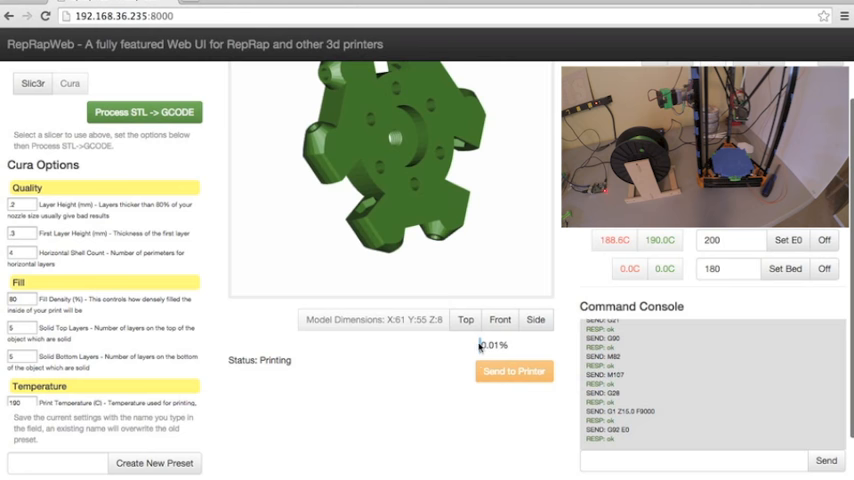
{"action": "mouse_move", "coordinate": [373, 417]}
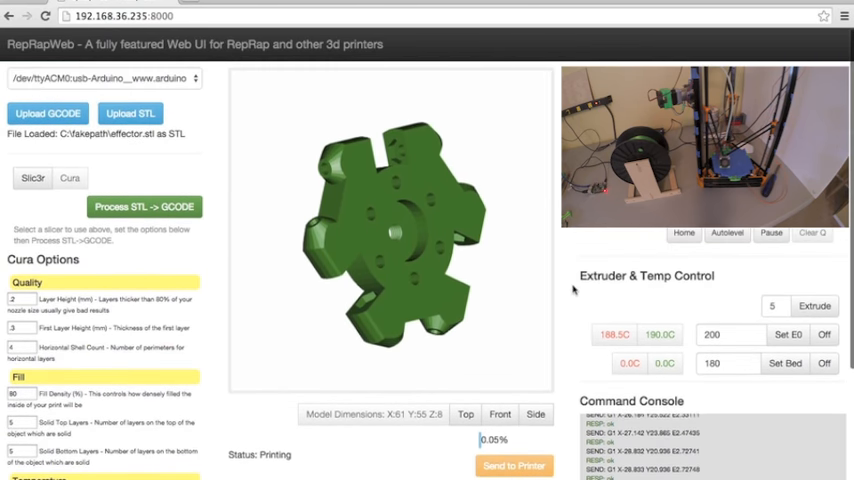
- Pause then unpause the running print, and home the printer
{"action": "left_click", "coordinate": [770, 232]}
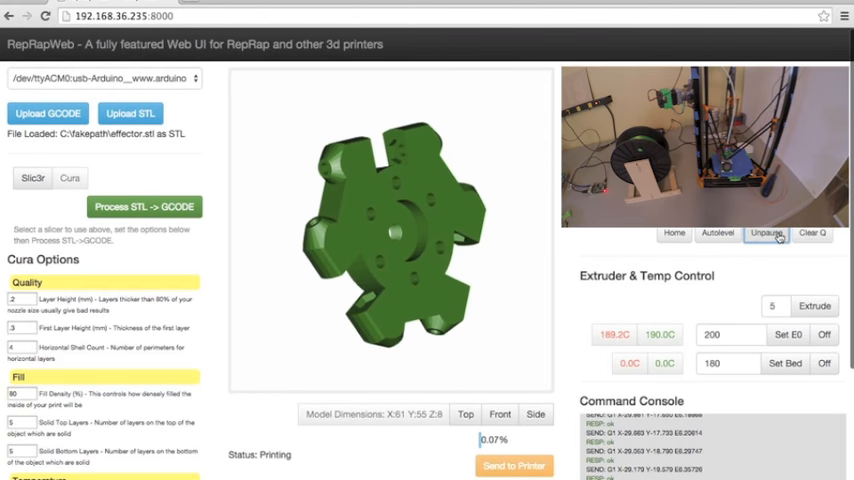
{"action": "left_click", "coordinate": [768, 233]}
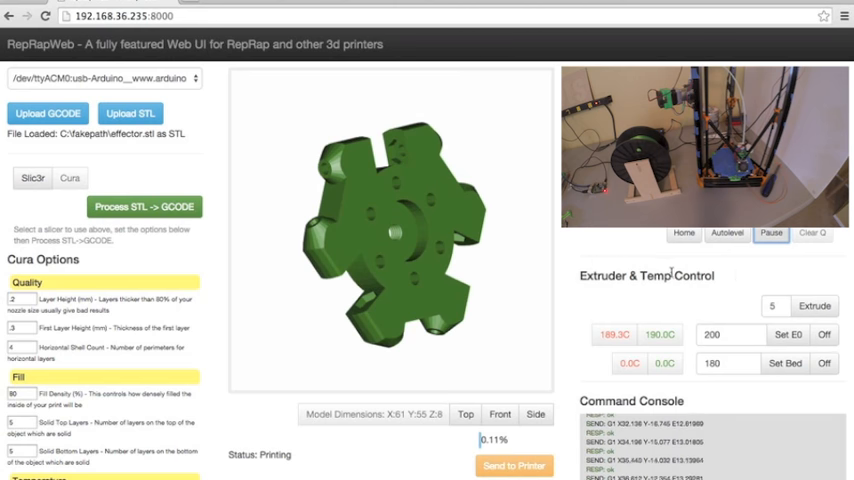
{"action": "left_click", "coordinate": [771, 232]}
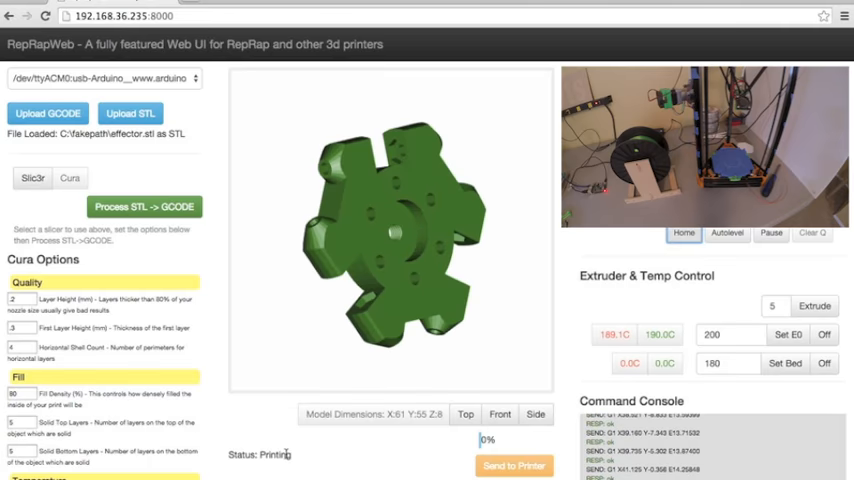
{"action": "scroll", "scroll_direction": "down", "scroll_amount": 3}
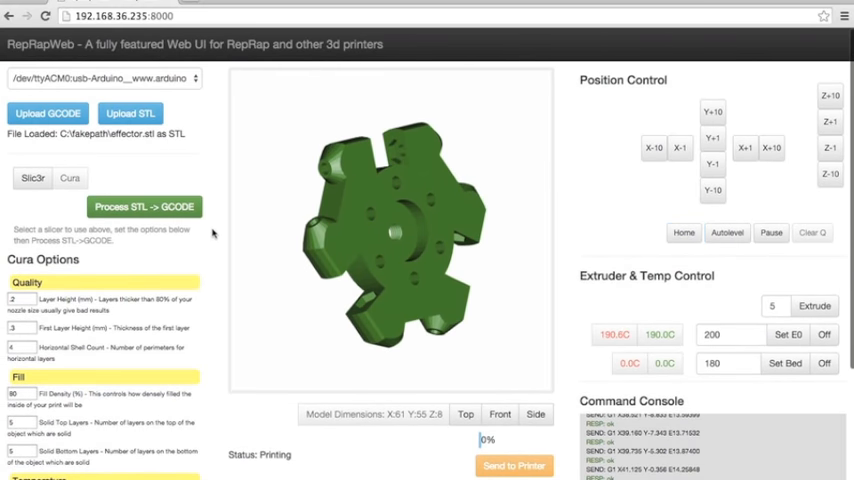
{"action": "scroll", "scroll_direction": "down", "scroll_amount": 3}
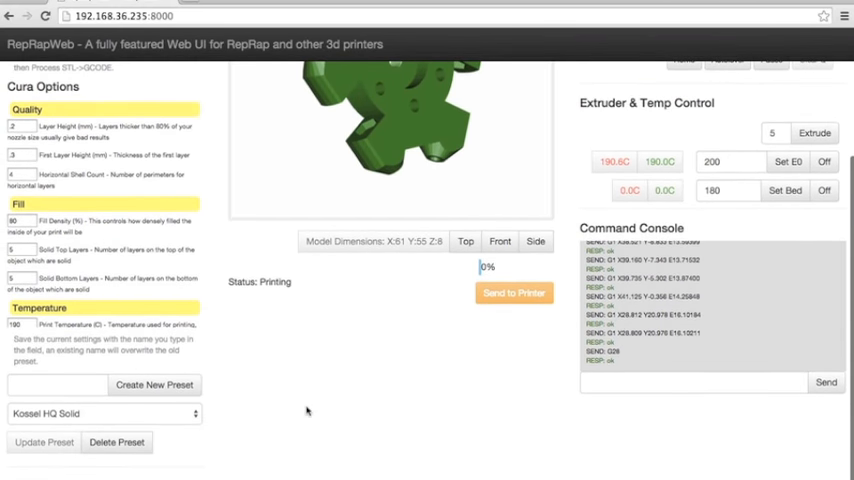